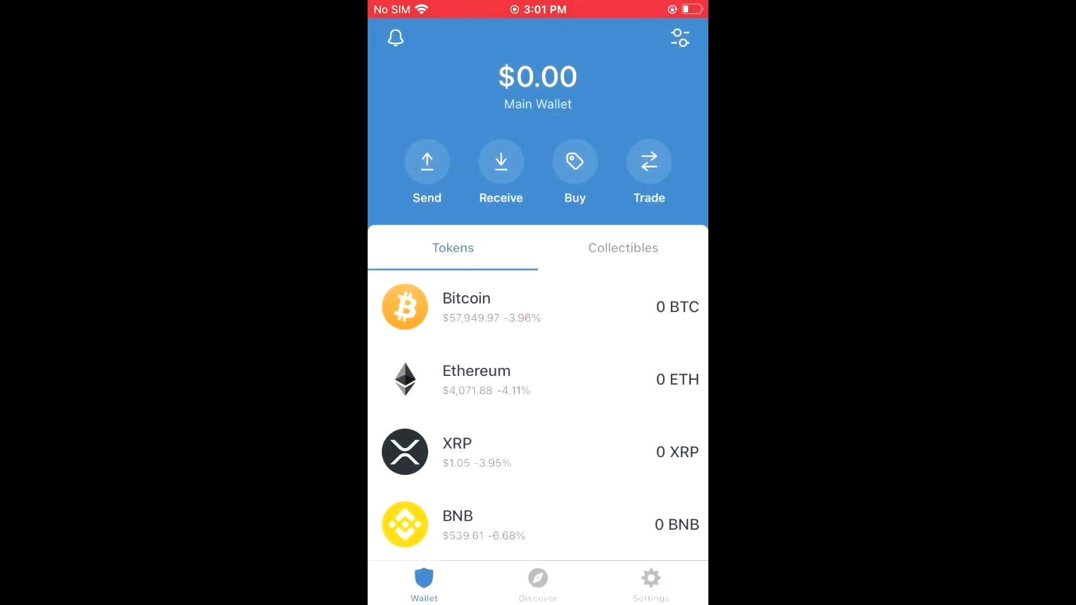
From Trust Wallet's Discover tab, scroll to the DApps list and launch Uniswap Exchange
click(538, 583)
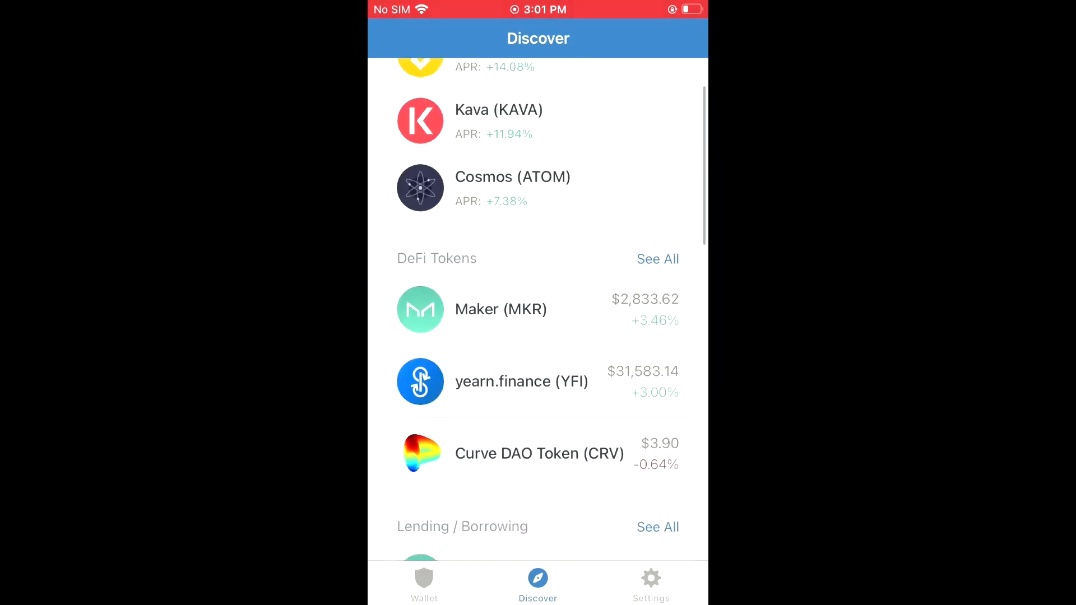
scroll(down, 3)
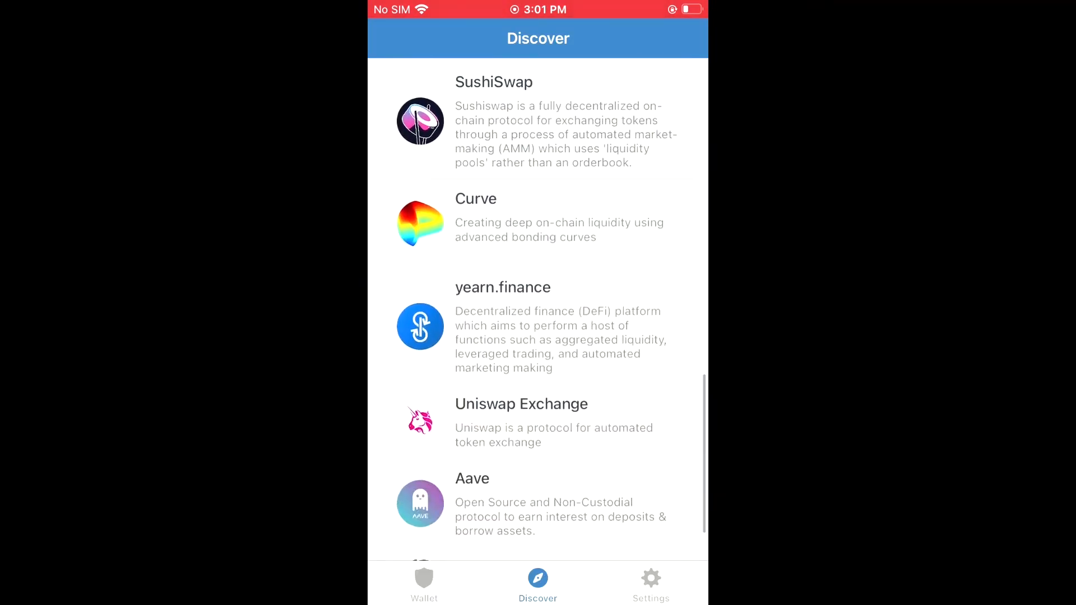
scroll(down, 3)
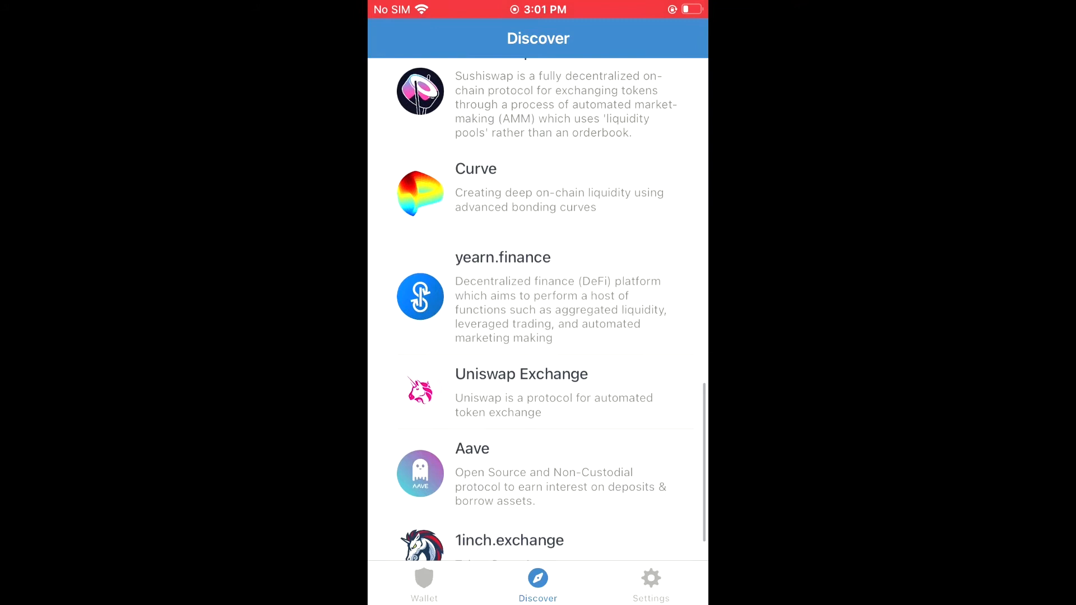
click(537, 392)
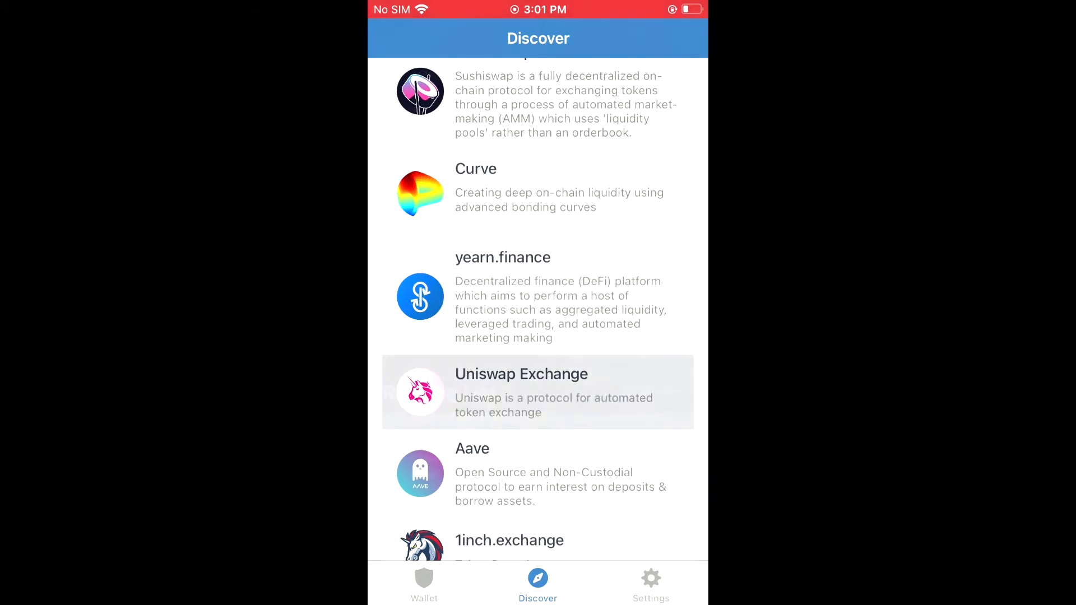
Load app.uniswap.org in Safari to show its wallet connection options
click(537, 392)
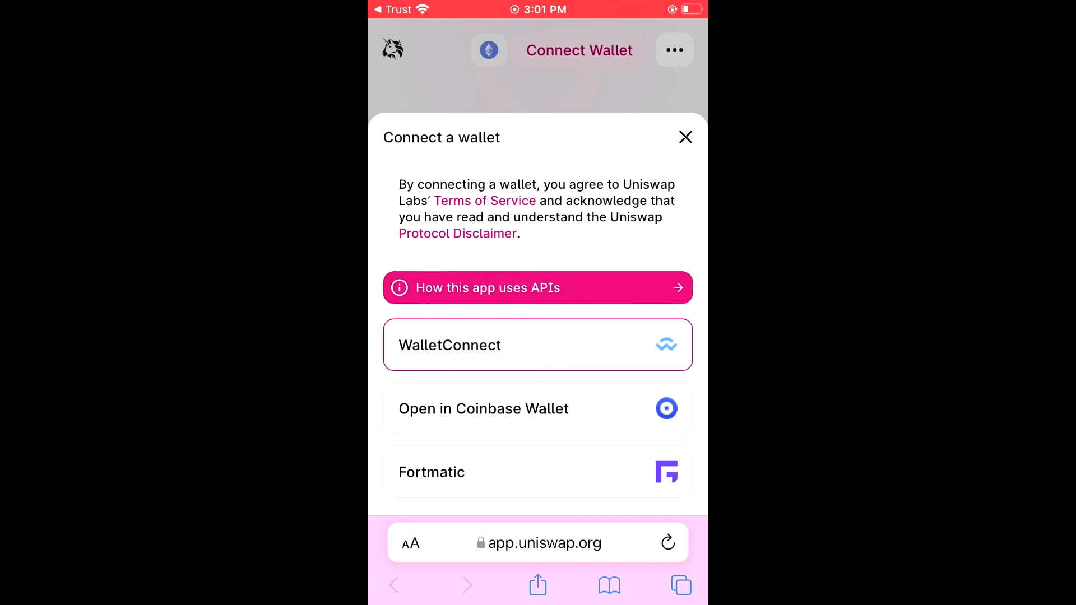
Connect via WalletConnect, choosing Crypto.com from the wallet grid
click(537, 345)
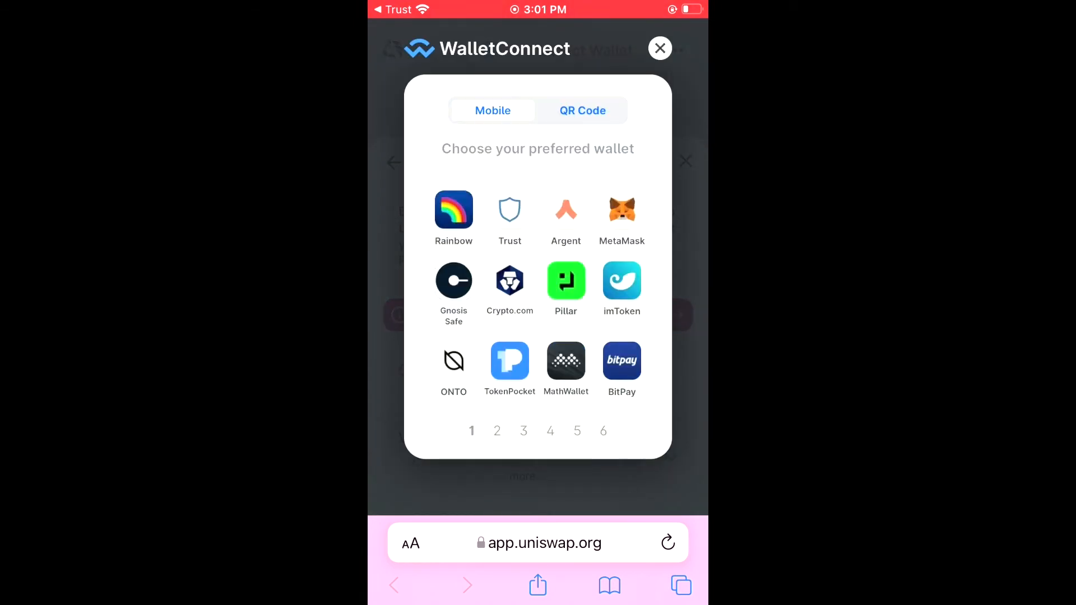
click(509, 280)
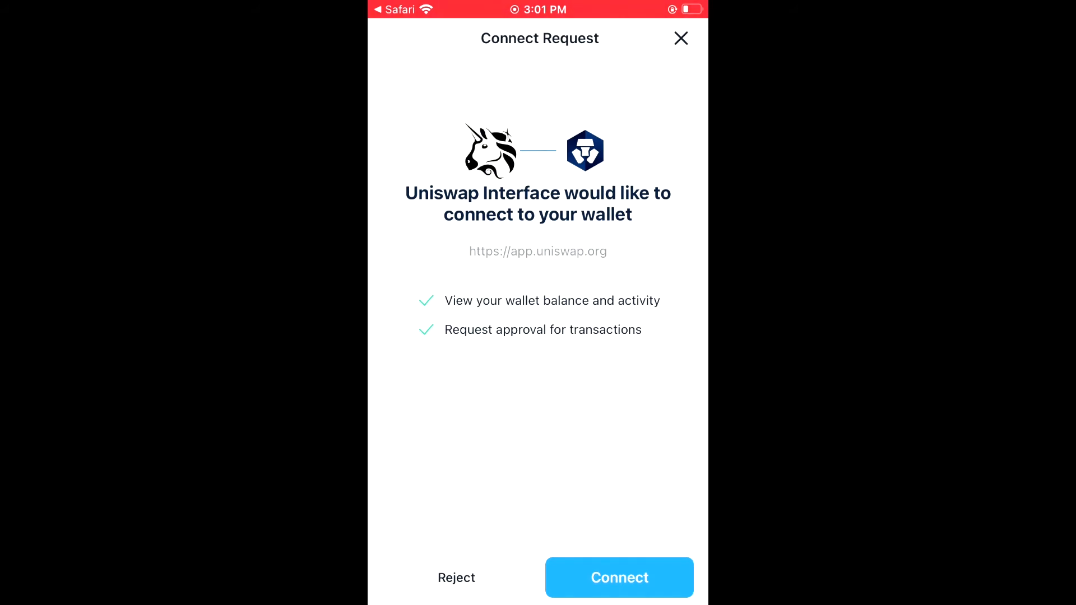
Approve Uniswap Interface in Crypto.com DeFi Wallet, then return to Safari's Swap page
click(619, 577)
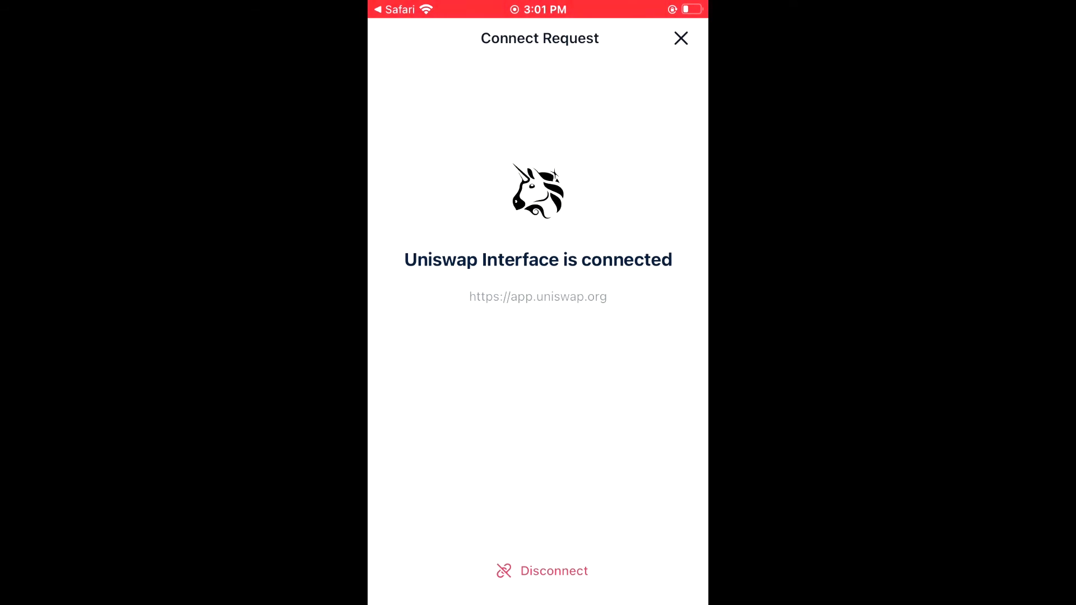
click(541, 571)
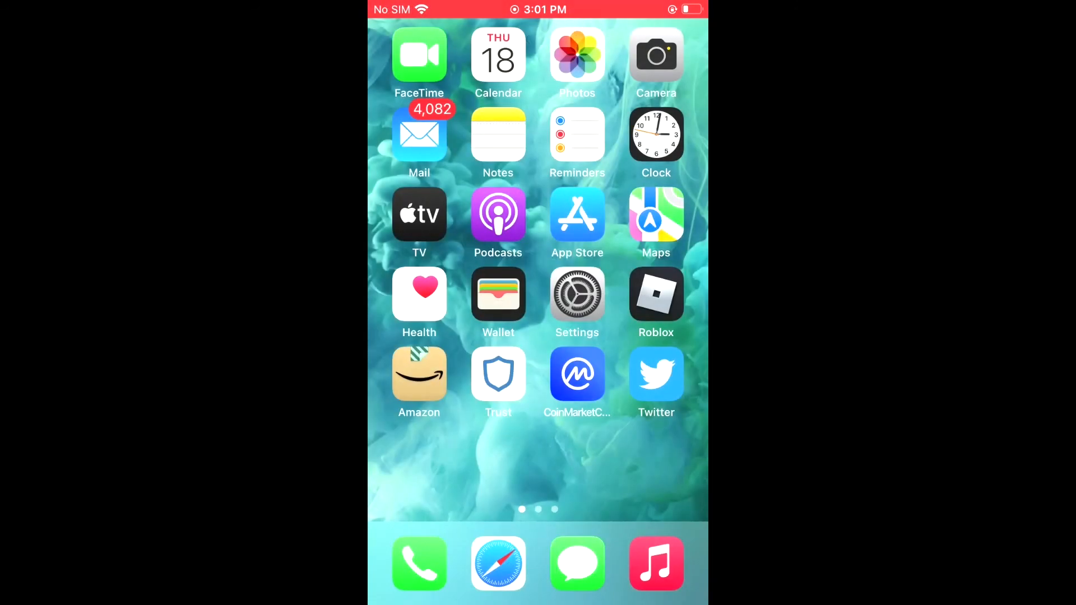
click(498, 563)
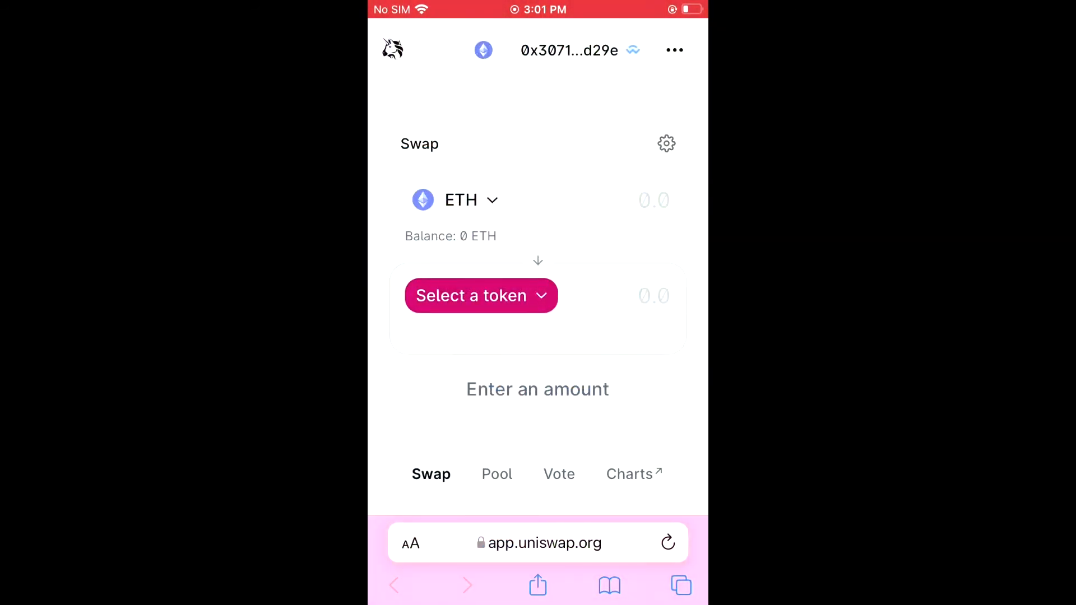